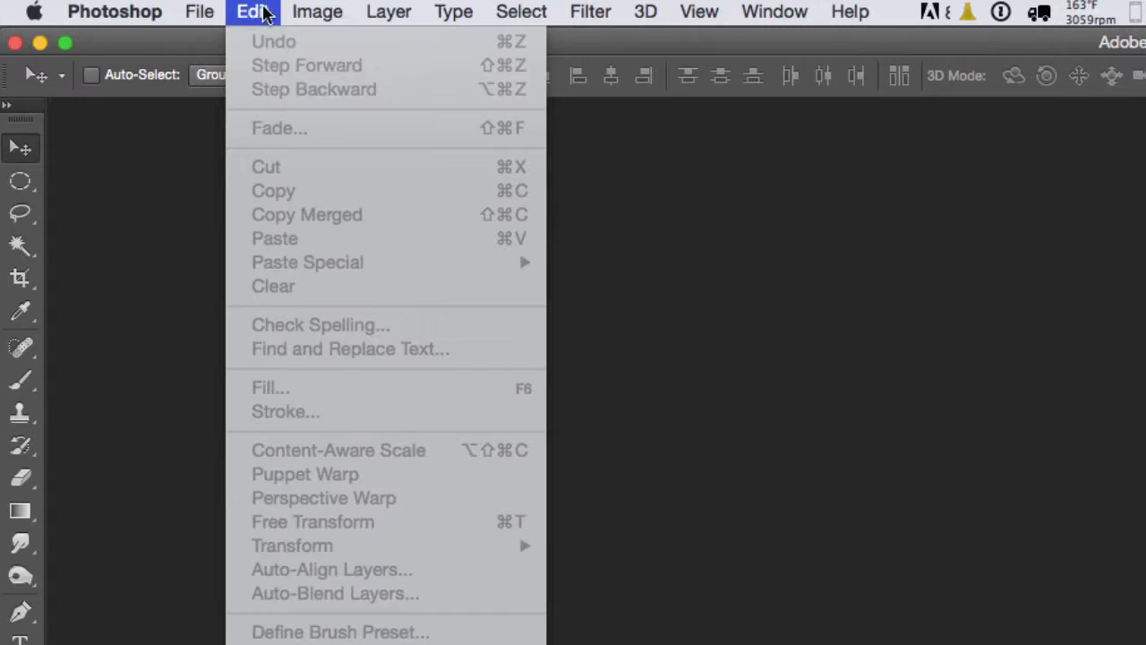
Browse the File and Image menus, expand a collapsed panel and reveal the tools grouped with lasso
{"action": "left_click", "coordinate": [198, 12]}
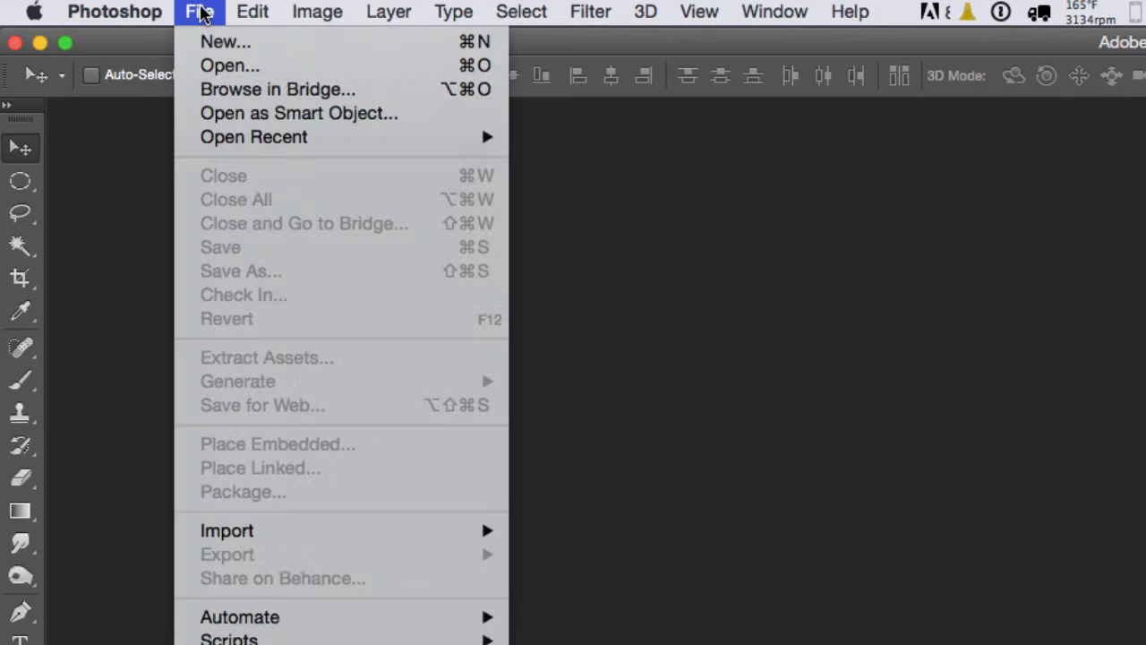
{"action": "mouse_move", "coordinate": [226, 530]}
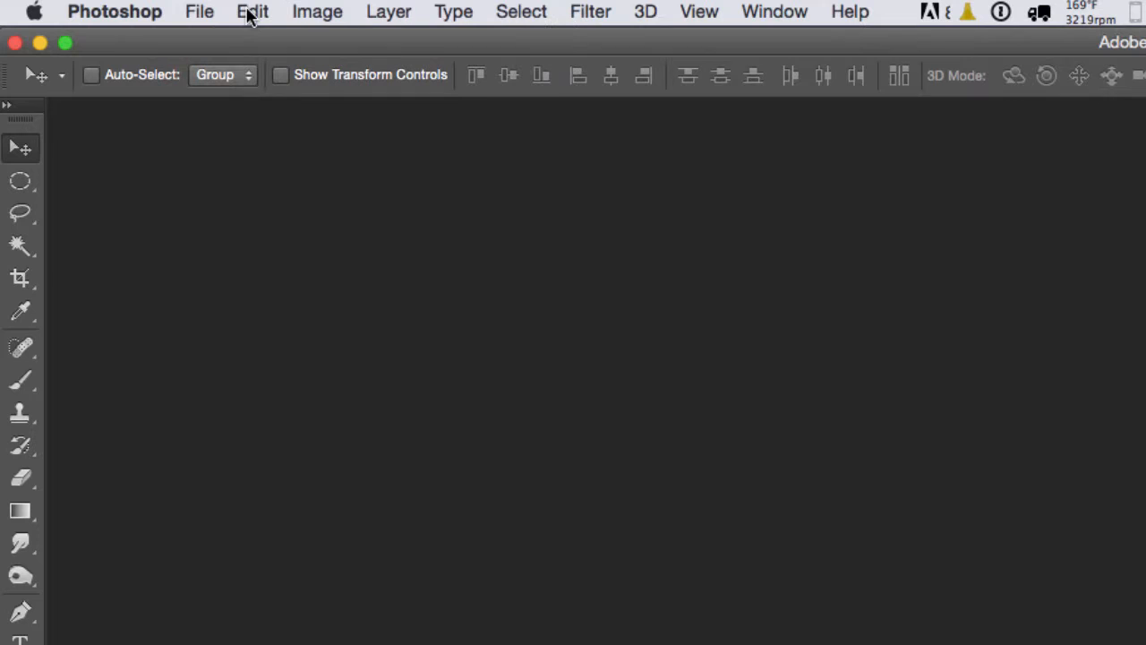
{"action": "left_click", "coordinate": [317, 12]}
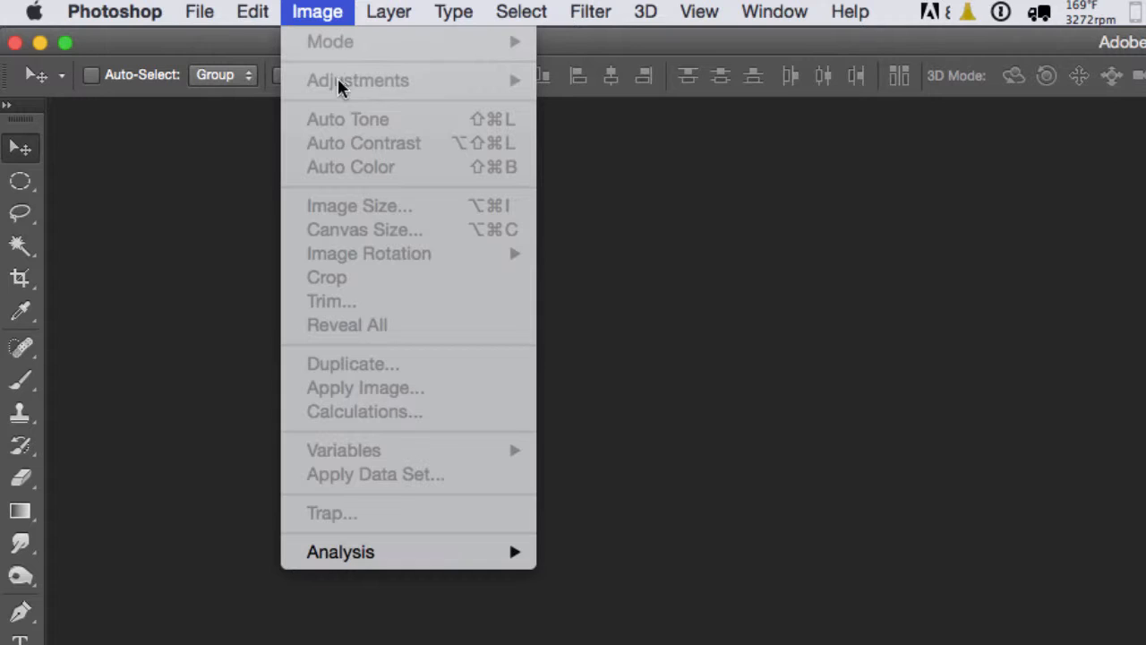
{"action": "mouse_move", "coordinate": [383, 413]}
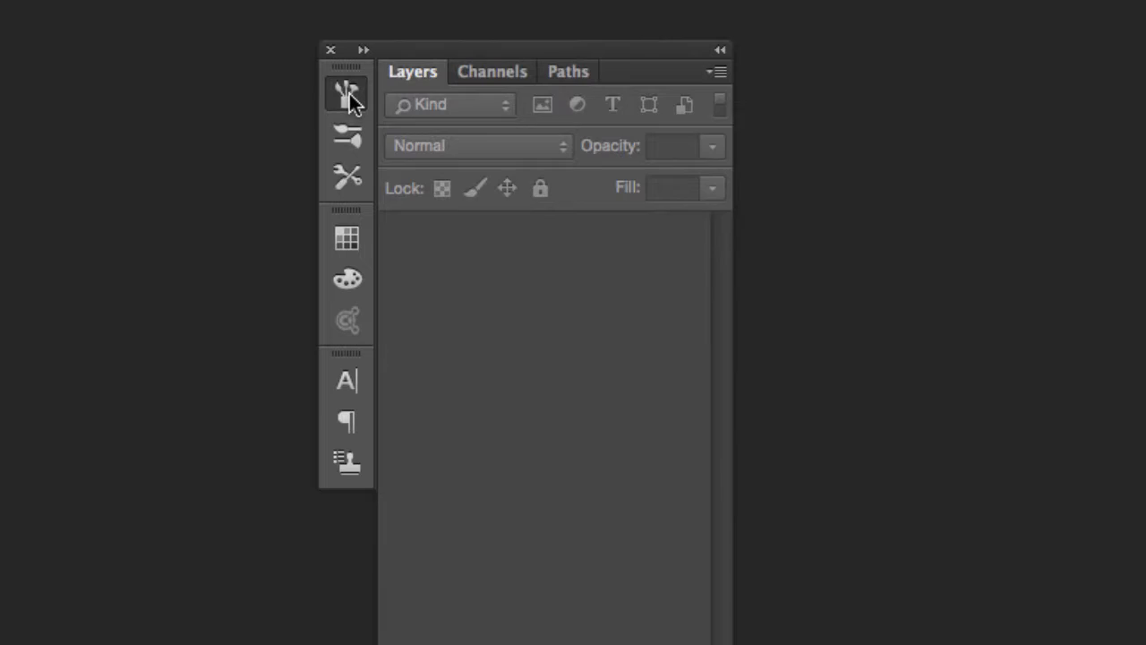
{"action": "left_click", "coordinate": [347, 277]}
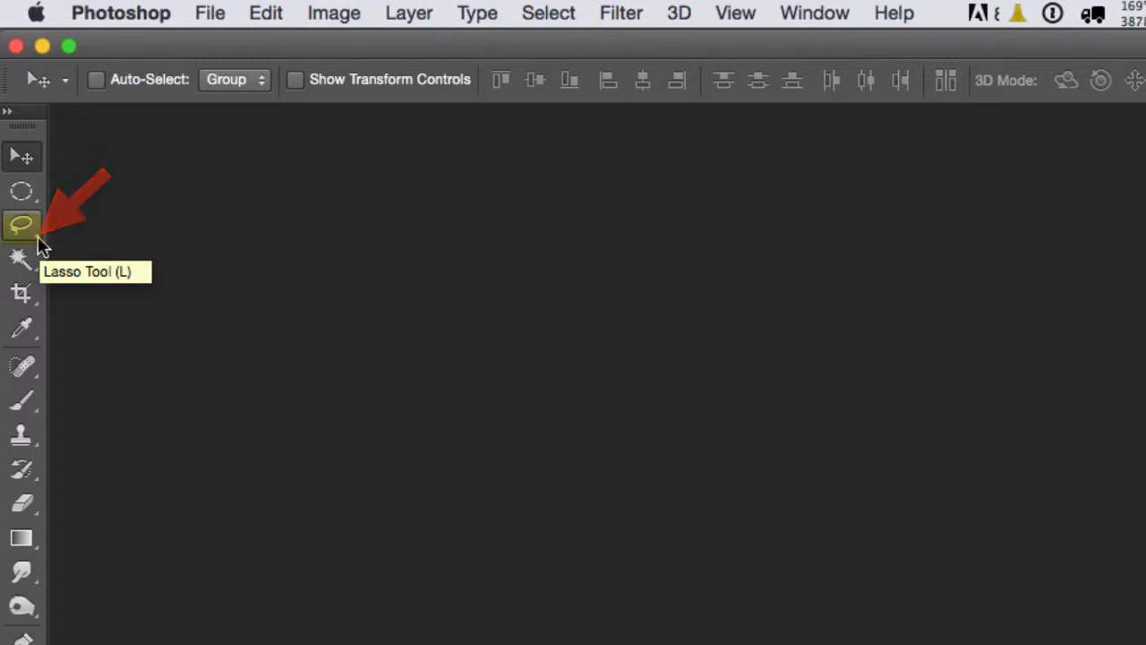
{"action": "right_click", "coordinate": [21, 224]}
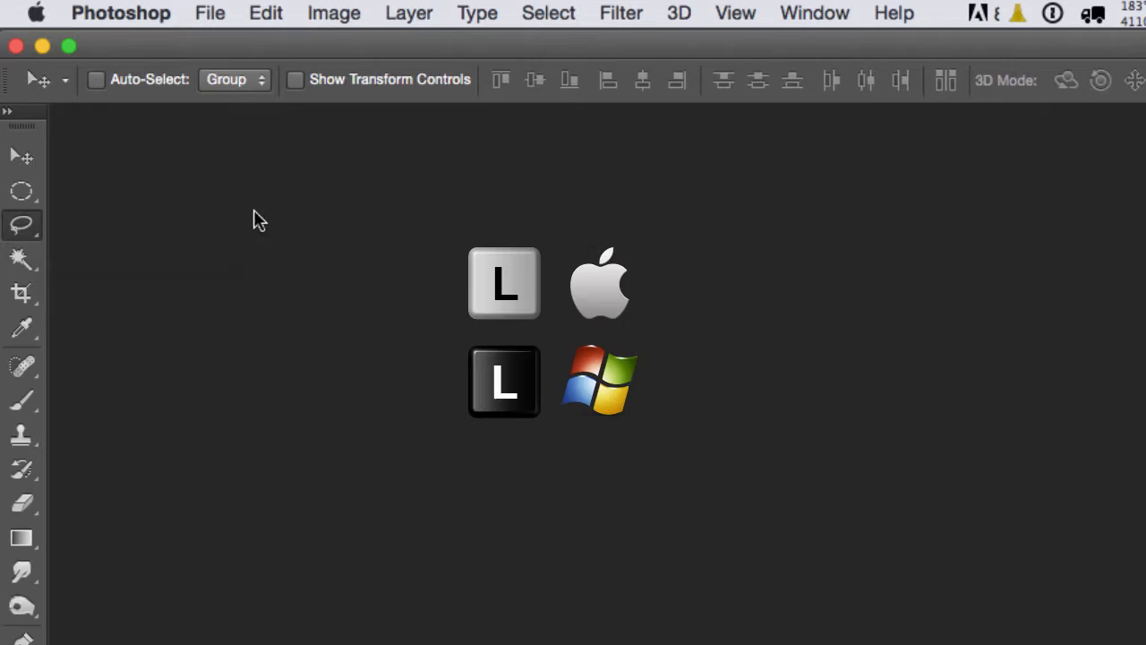
{"action": "left_click", "coordinate": [210, 12]}
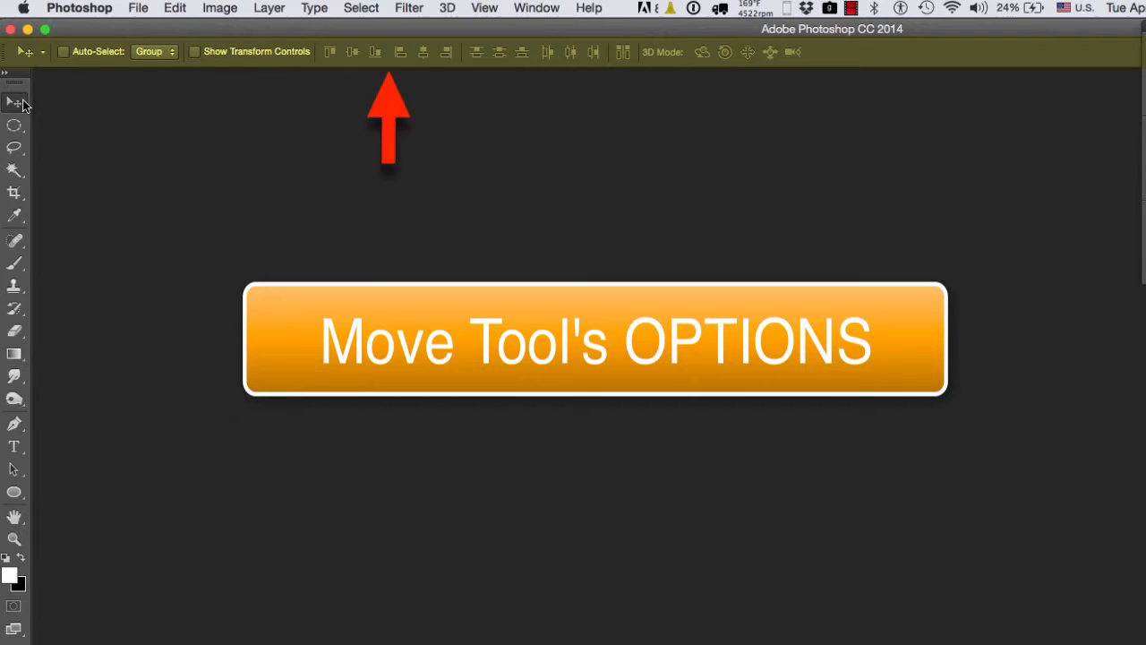
{"action": "mouse_move", "coordinate": [15, 125]}
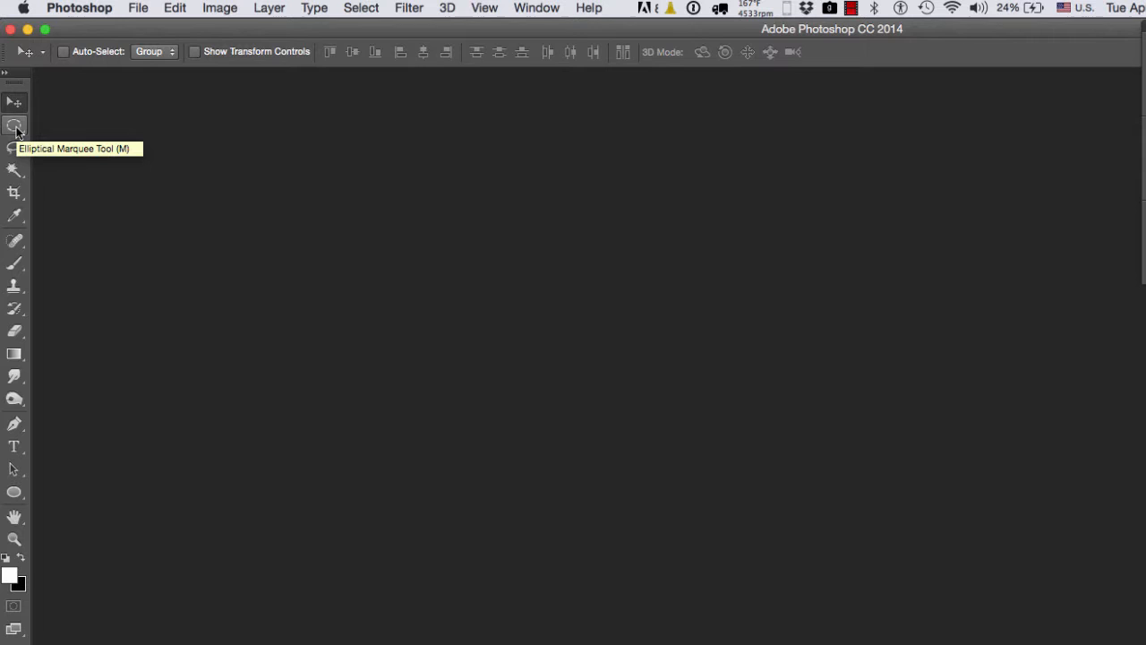
Switch from the lasso tool to the crop tool so the options bar shows crop settings
{"action": "left_click", "coordinate": [14, 126]}
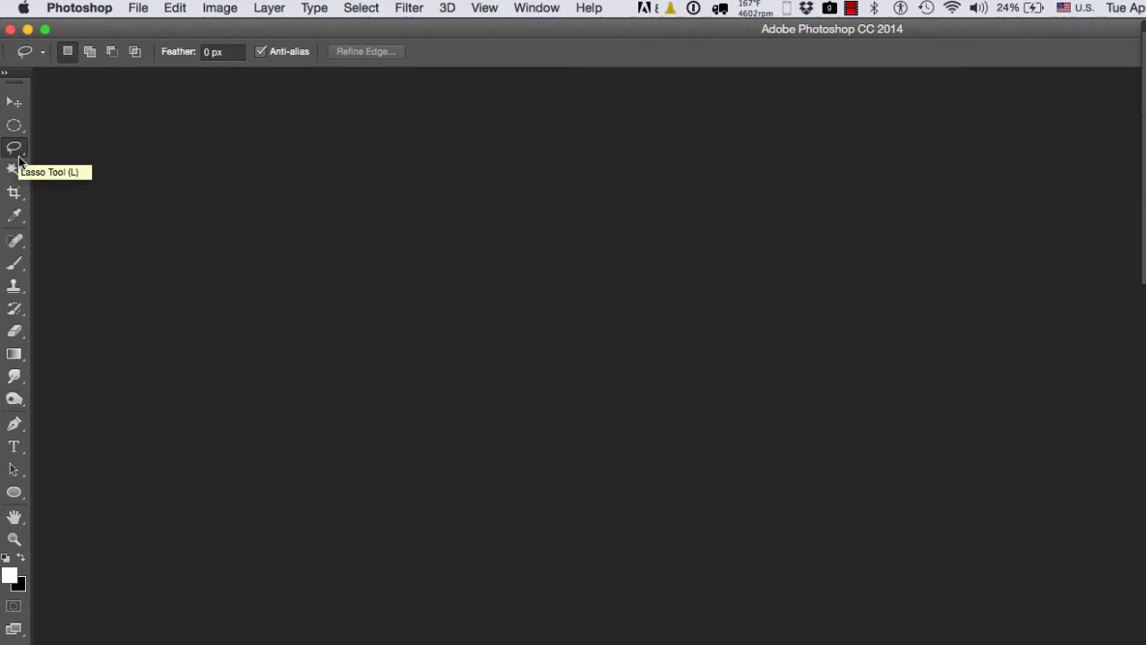
{"action": "left_click", "coordinate": [14, 194]}
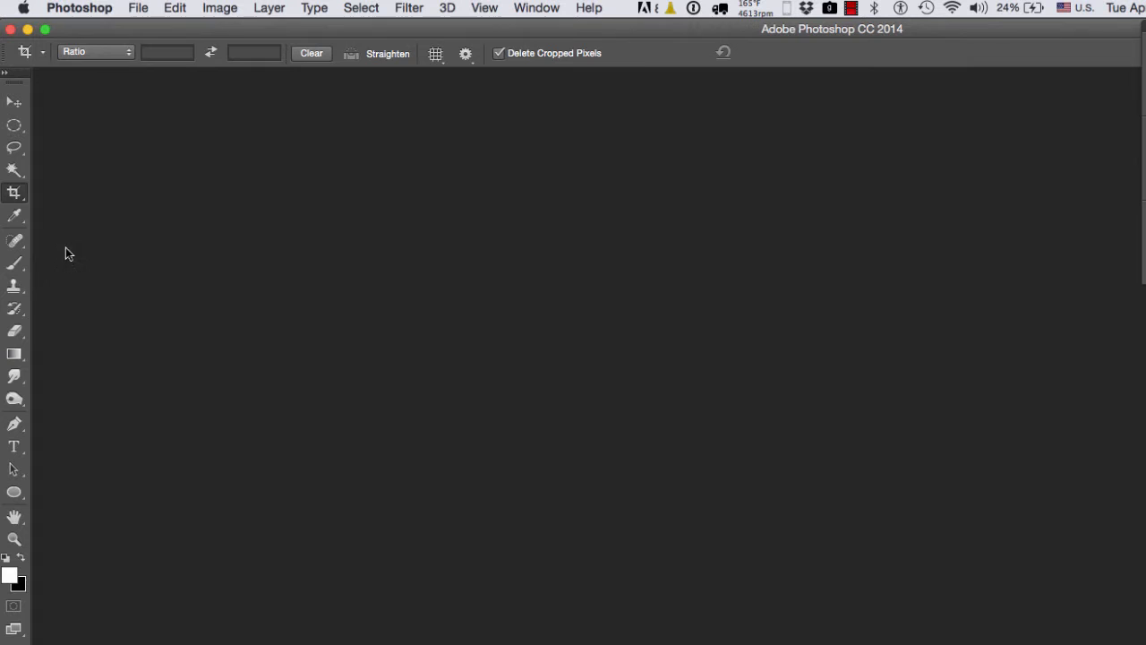
{"action": "mouse_move", "coordinate": [14, 159]}
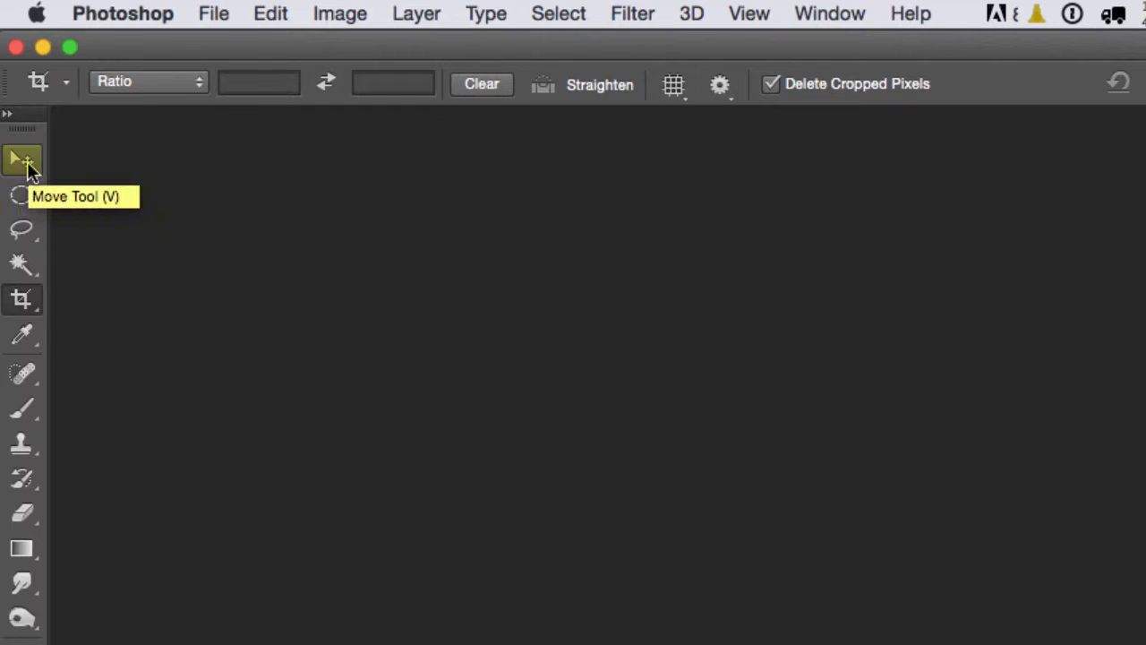
{"action": "mouse_move", "coordinate": [119, 201]}
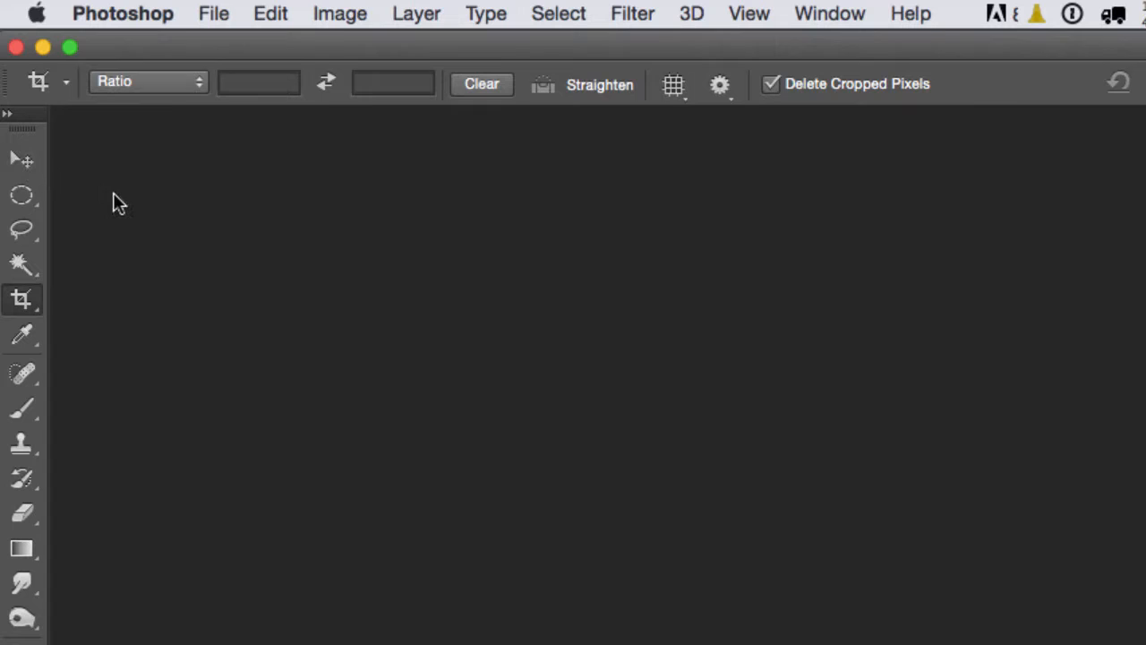
{"action": "mouse_move", "coordinate": [23, 196]}
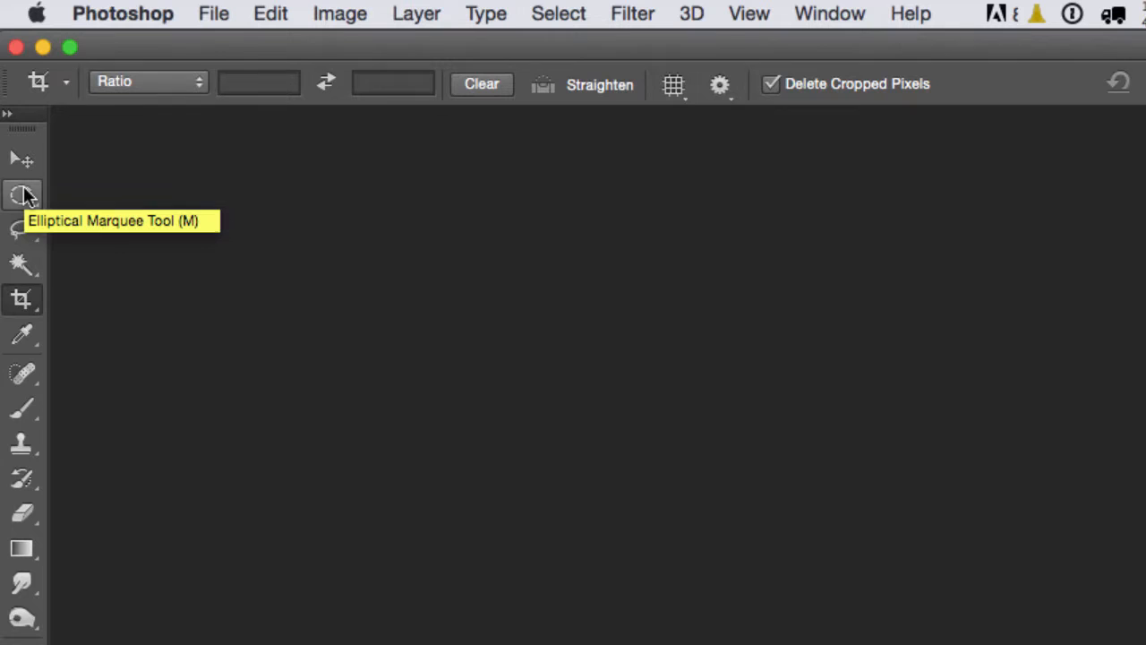
Activate the Elliptical Marquee, try the Hand tool, then return to elliptical selection via its M shortcut
{"action": "left_click", "coordinate": [23, 195]}
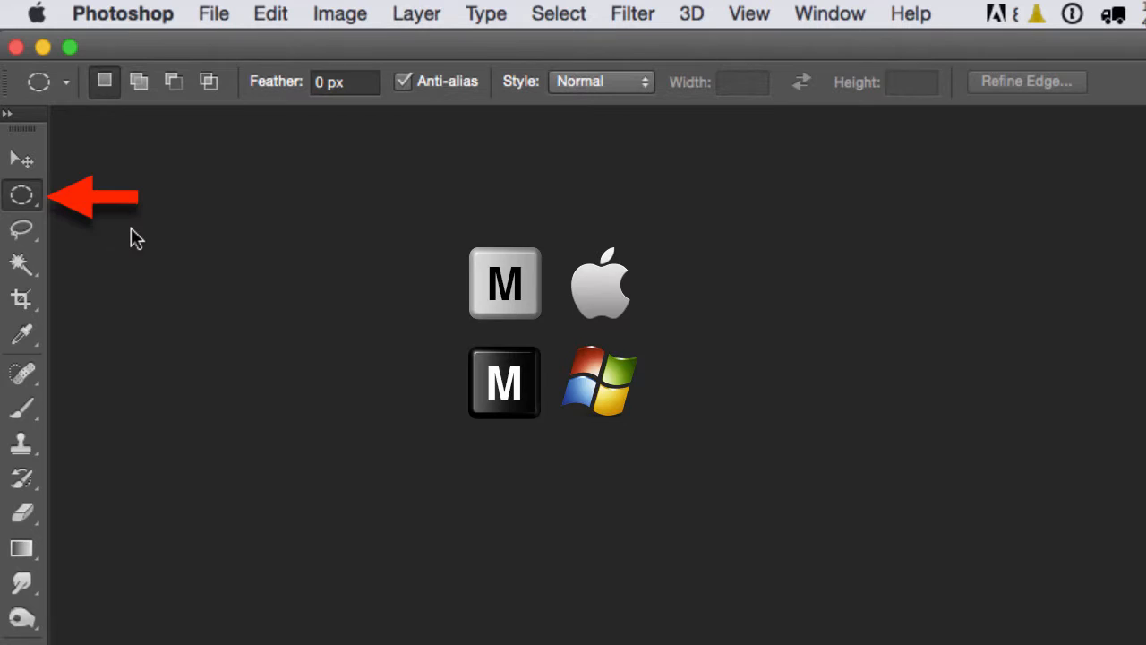
{"action": "left_click", "coordinate": [23, 195]}
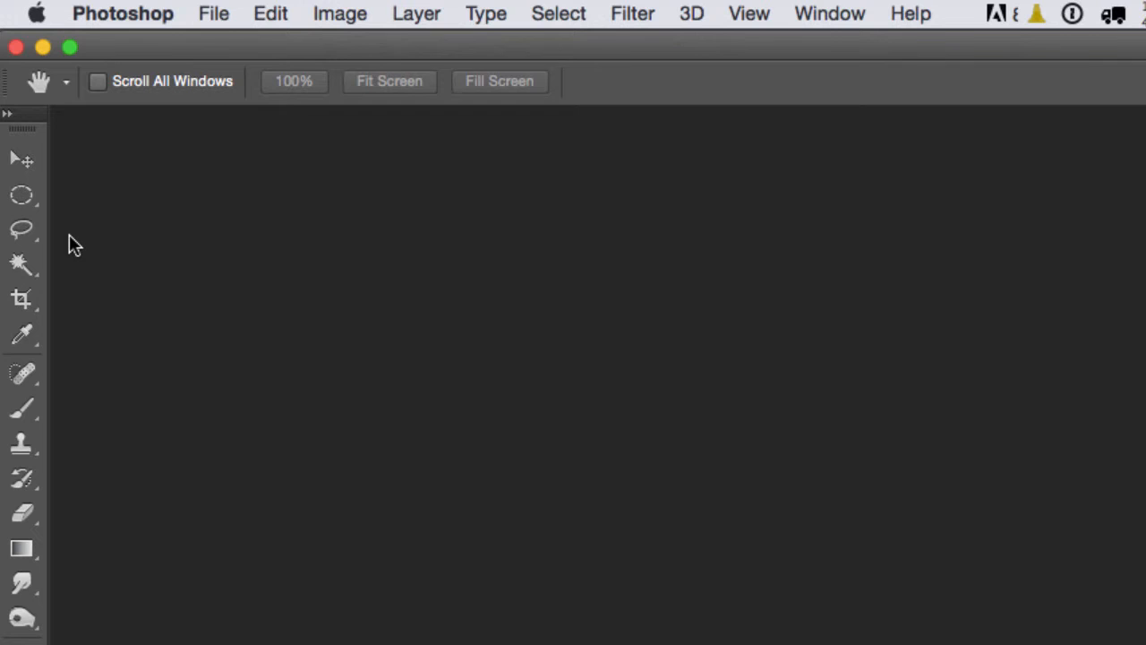
{"action": "left_click", "coordinate": [21, 194]}
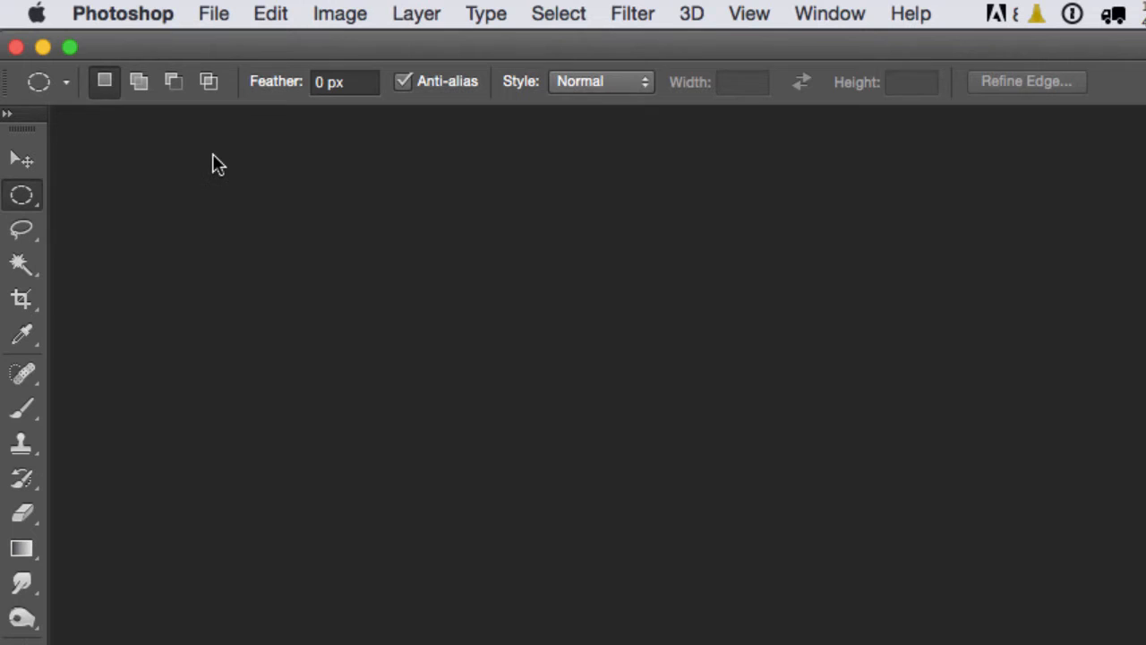
{"action": "key", "text": "shift+m"}
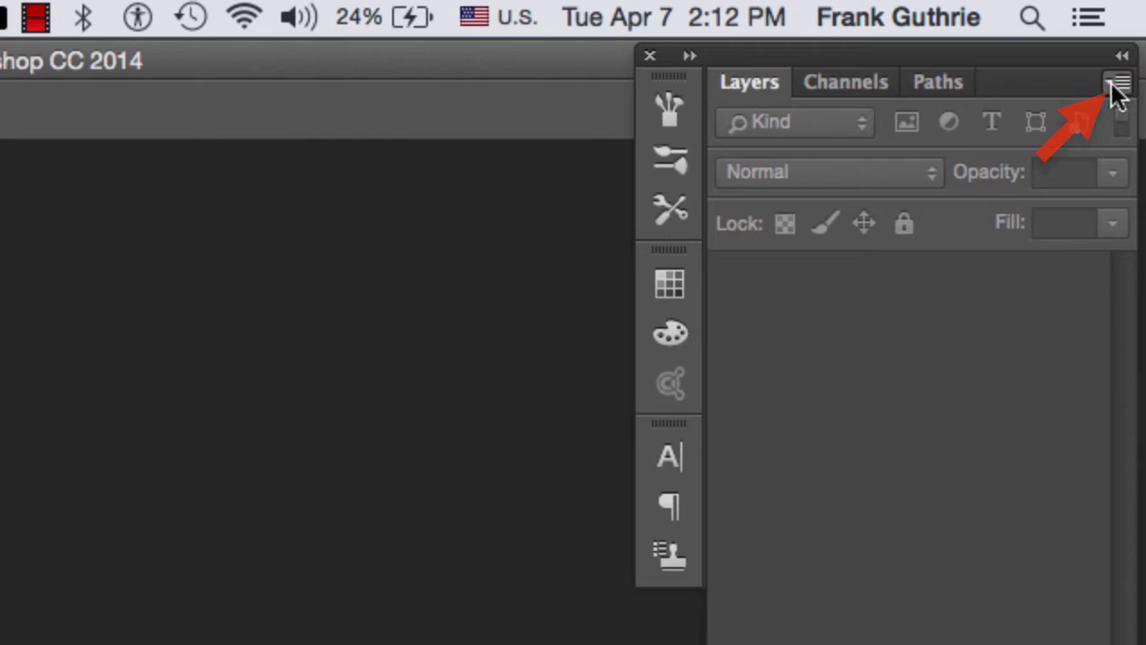
View the Layers panel options list, then bring the empty History panel in front of Actions
{"action": "left_click", "coordinate": [1117, 84]}
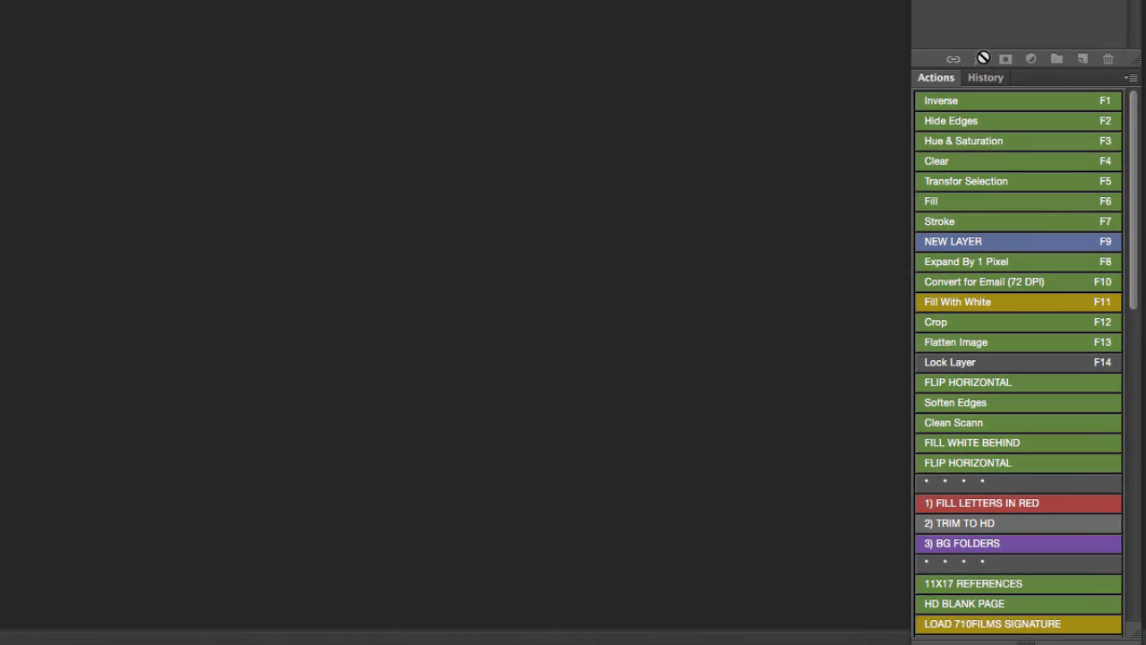
{"action": "left_click", "coordinate": [985, 77]}
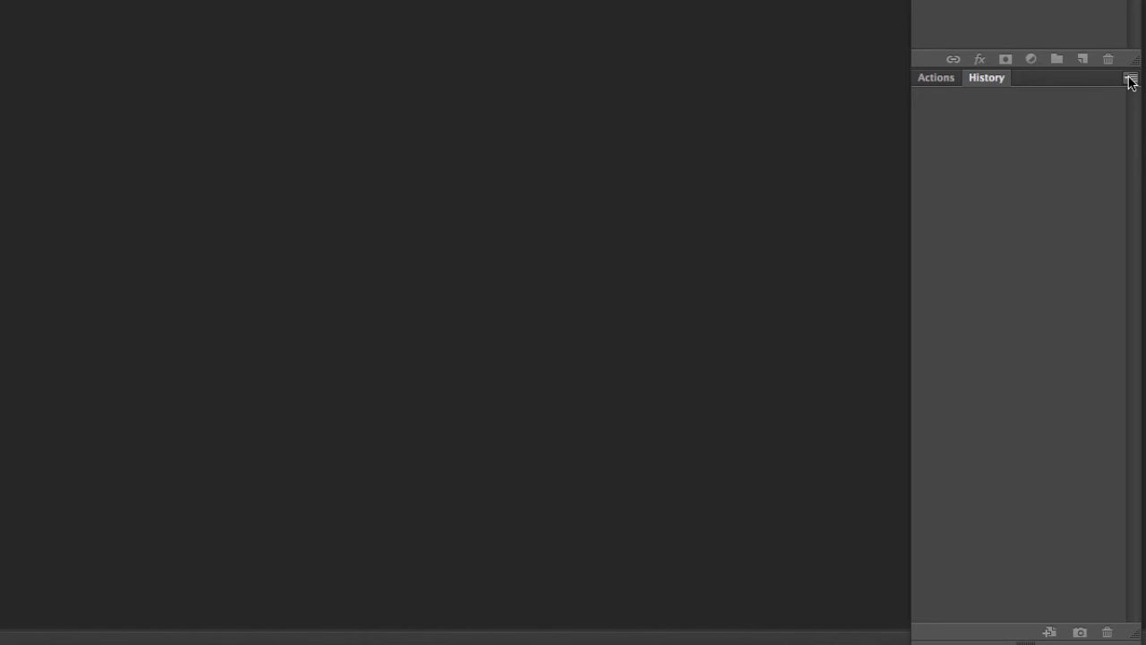